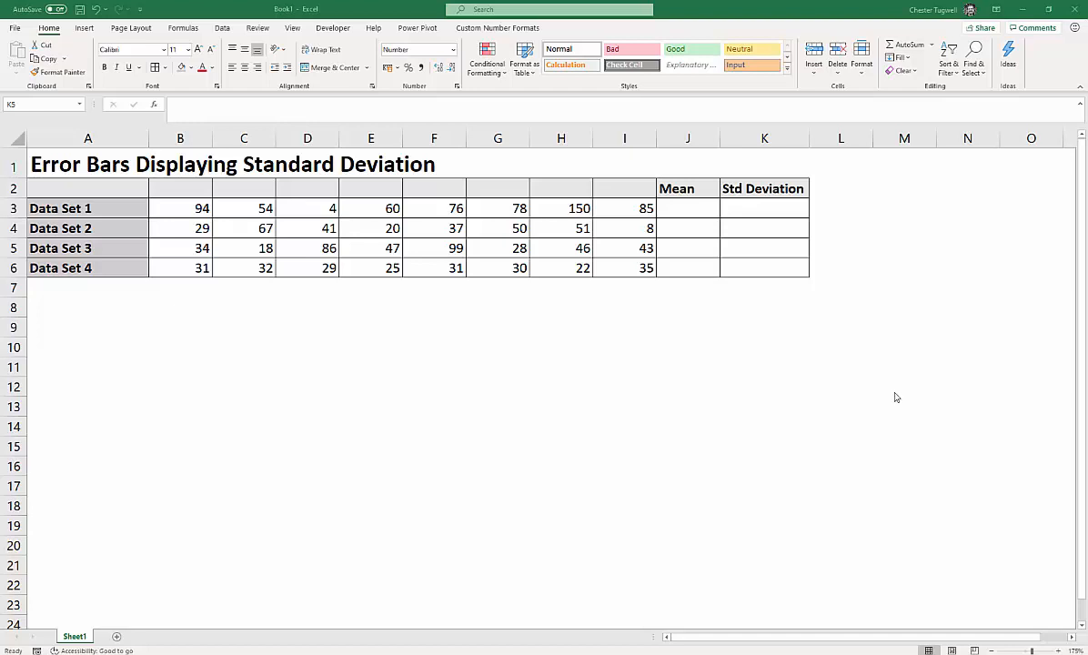
mouse_move(111, 210)
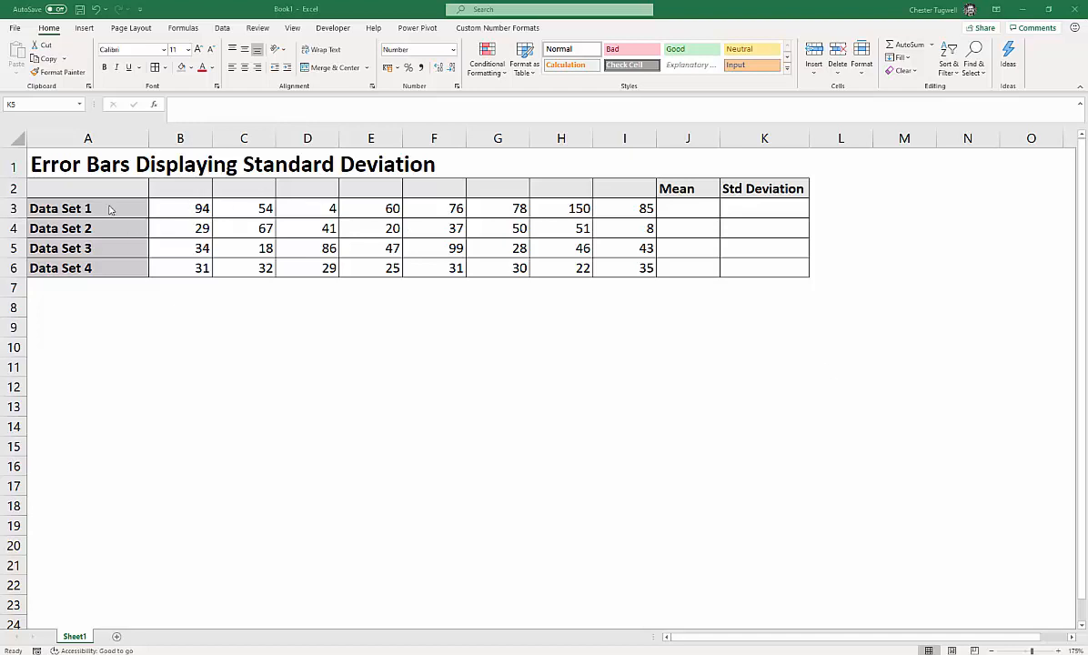
mouse_move(680, 210)
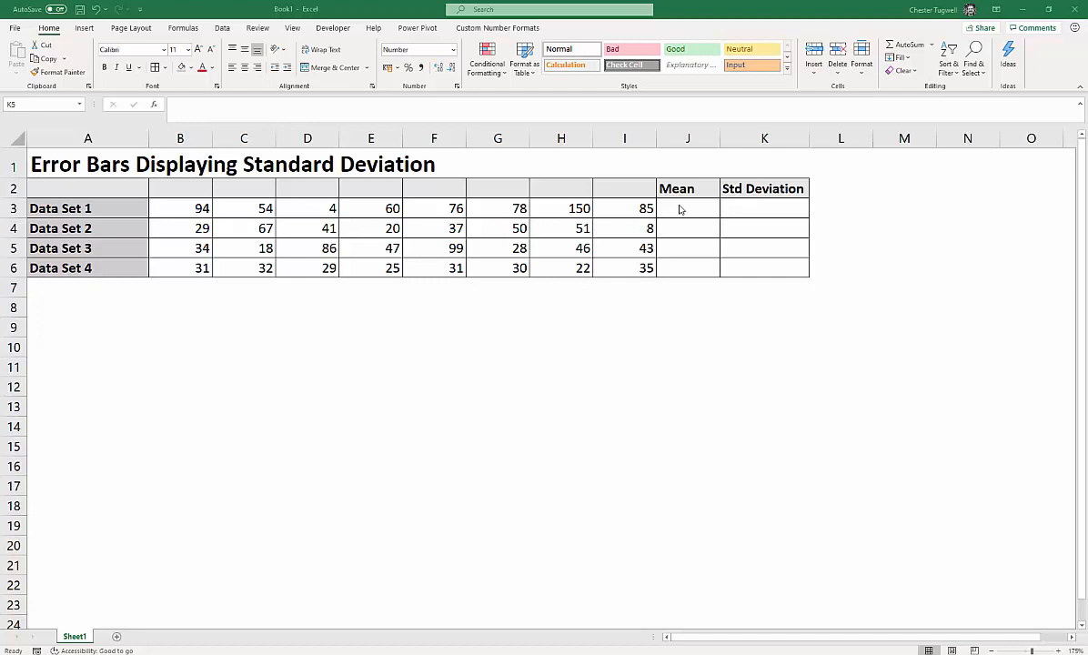
Step: Enter =AVERAGE(B3:I3) in J3 for Data Set 1's mean
left_click(688, 208)
type("=")
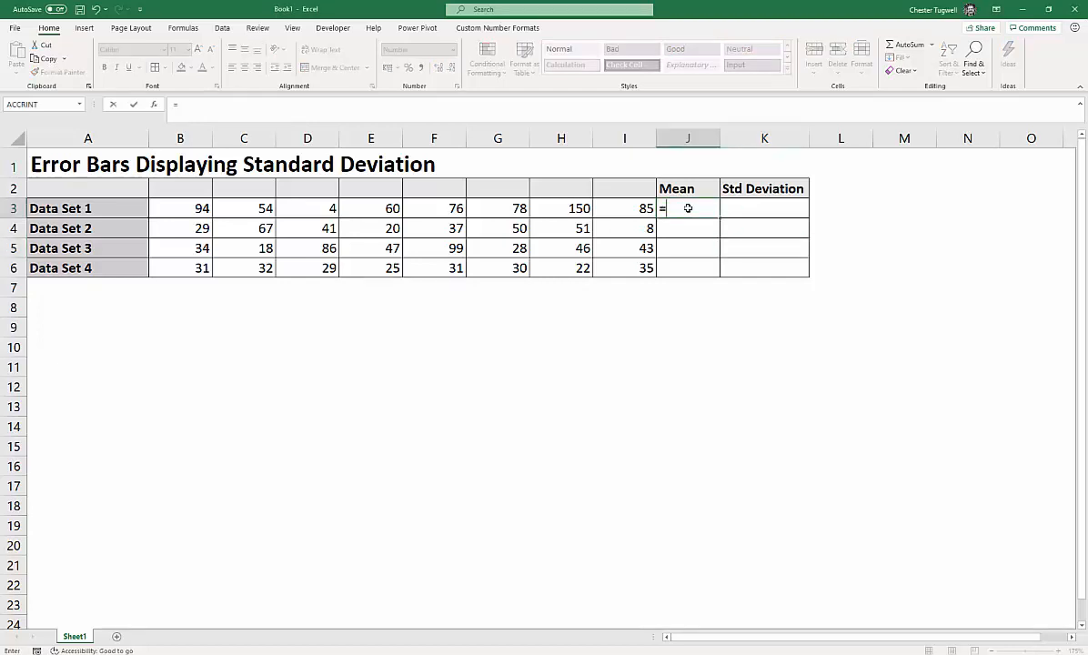
type("ave")
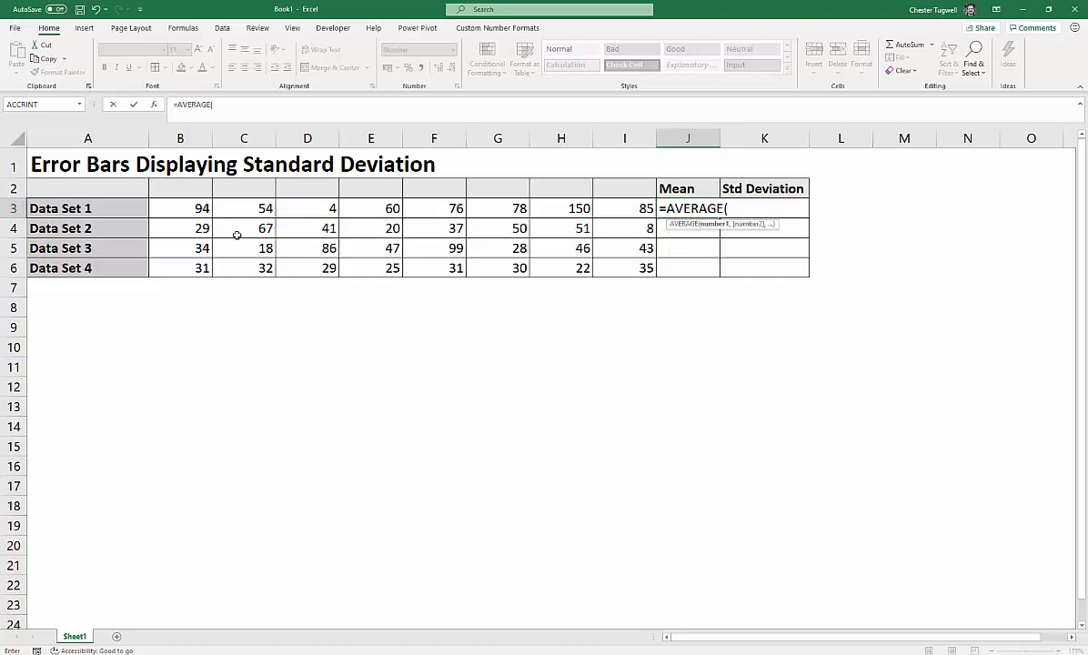
left_click_drag(180, 208, 625, 207)
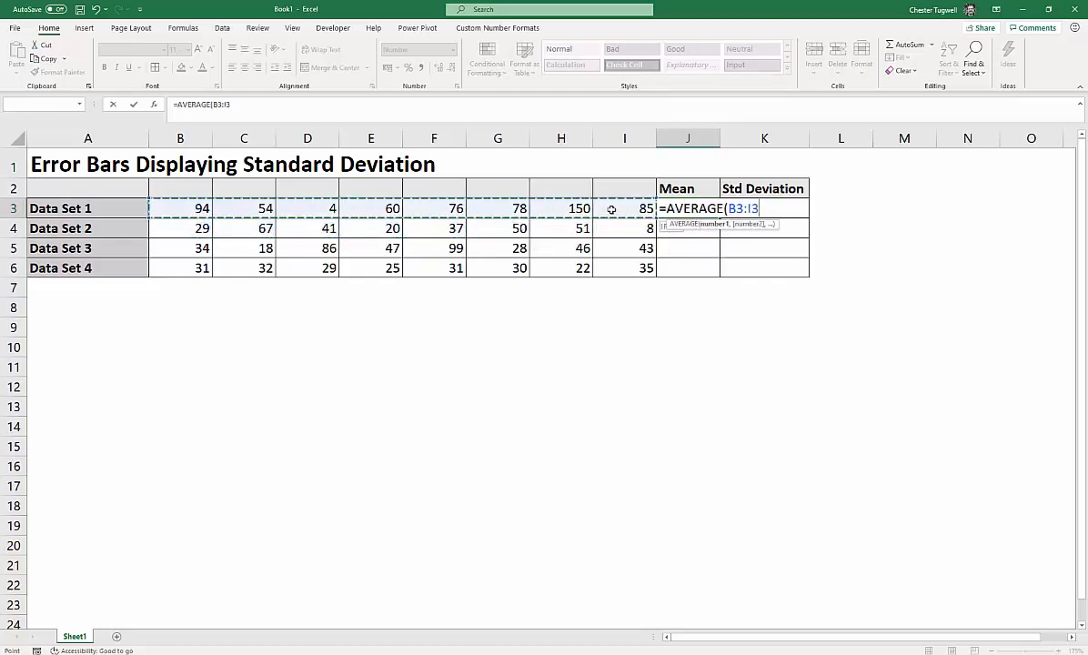
key("Return")
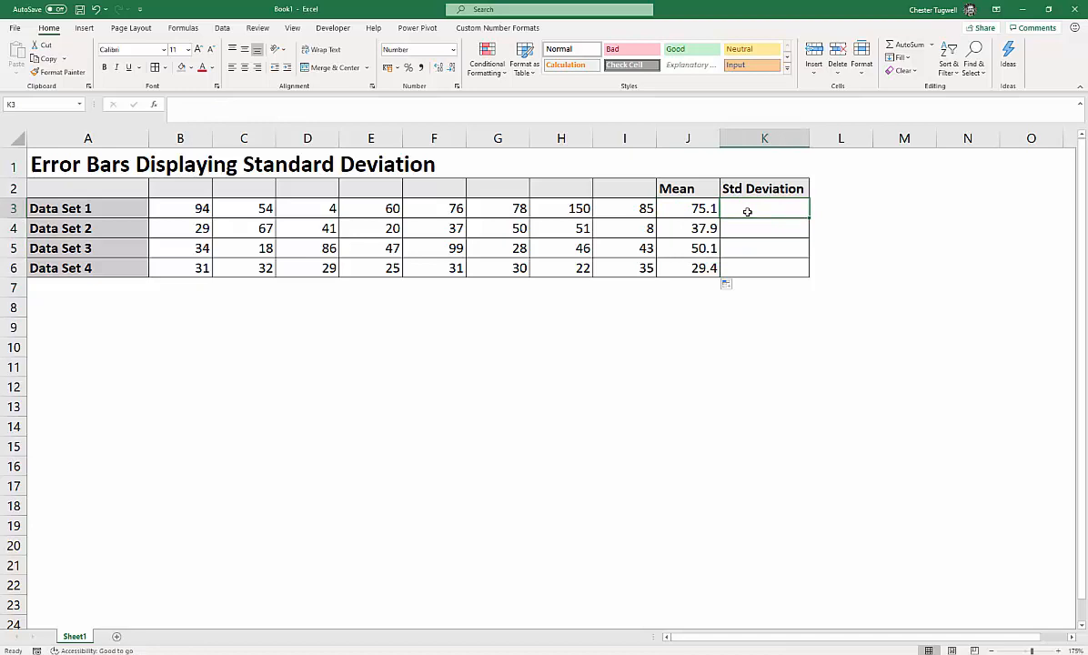
Step: Enter =STDEV.S(B3:I3) in K3 and fill it down to K6
type("=st")
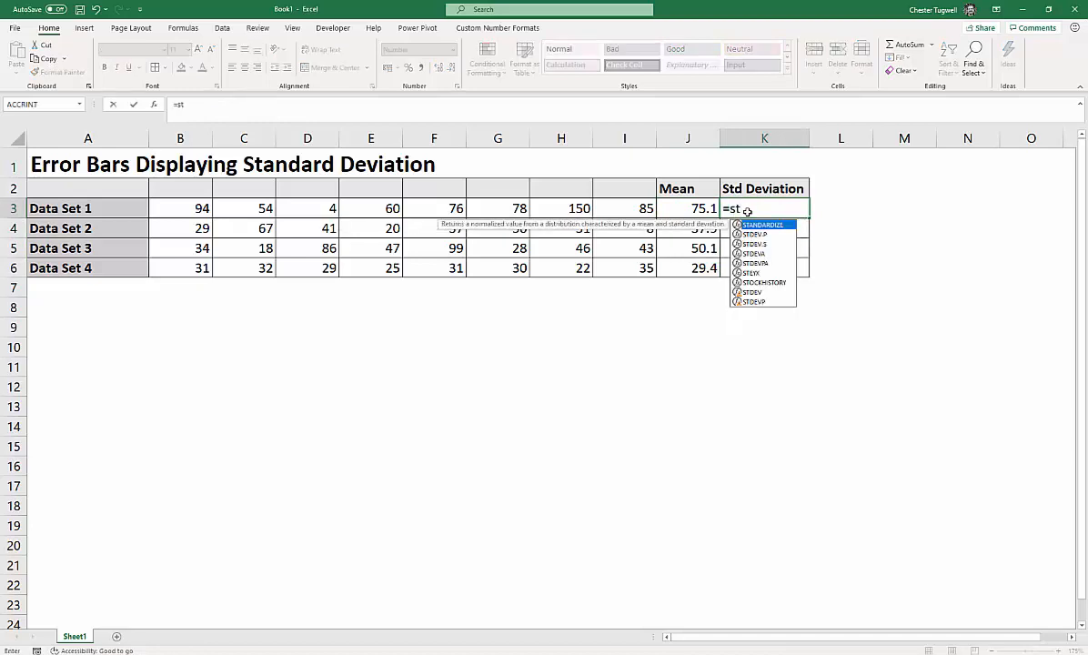
mouse_move(753, 291)
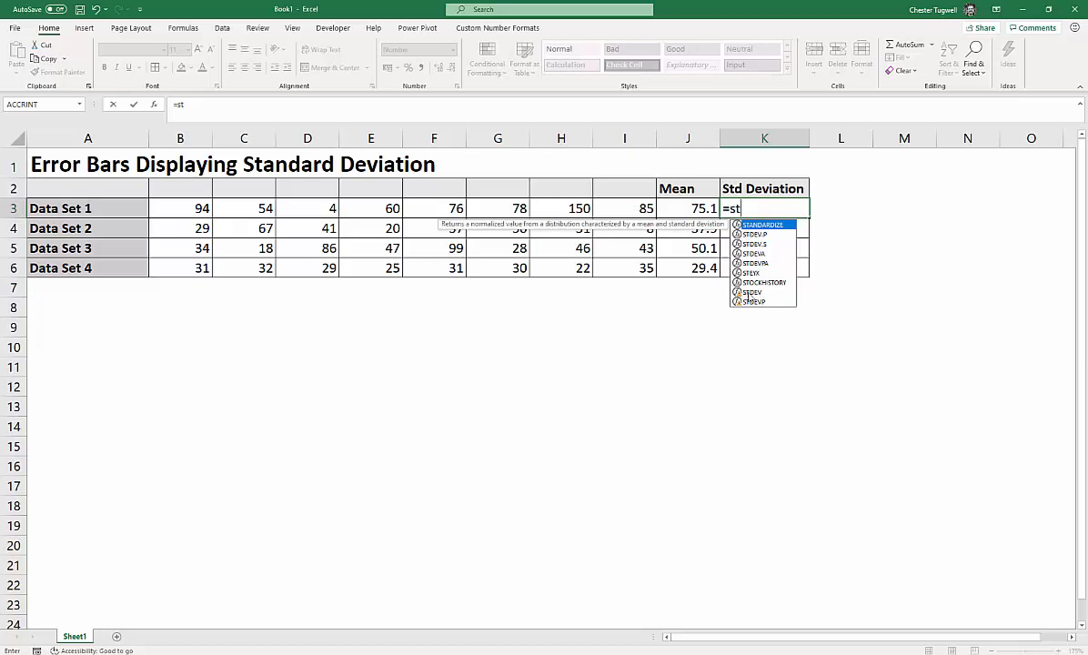
mouse_move(755, 275)
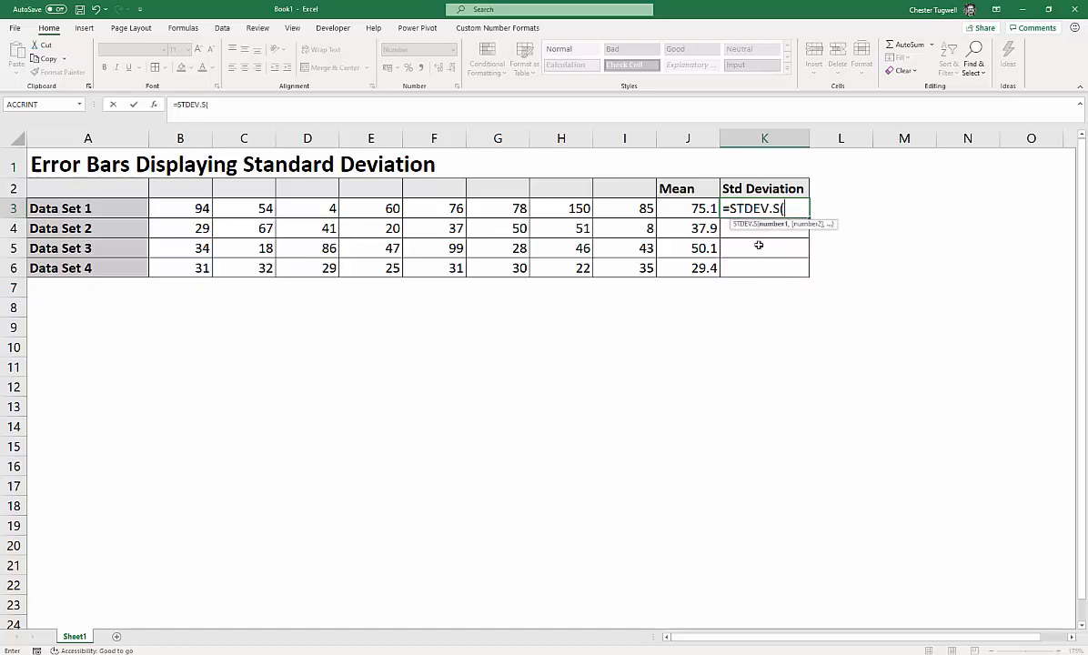
left_click(181, 207)
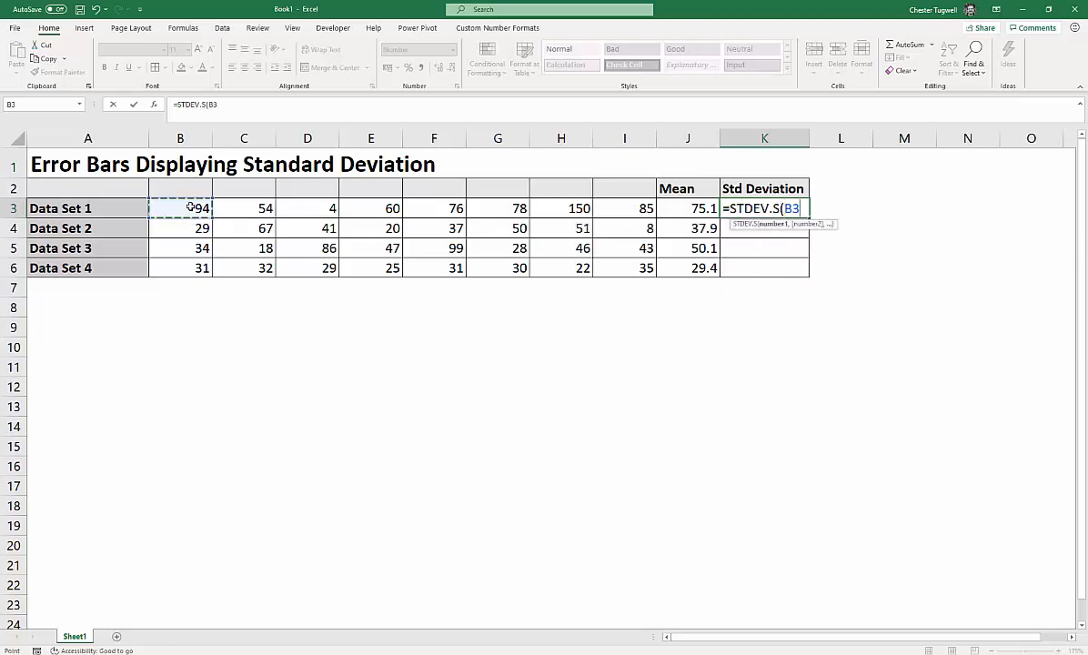
left_click_drag(180, 208, 624, 209)
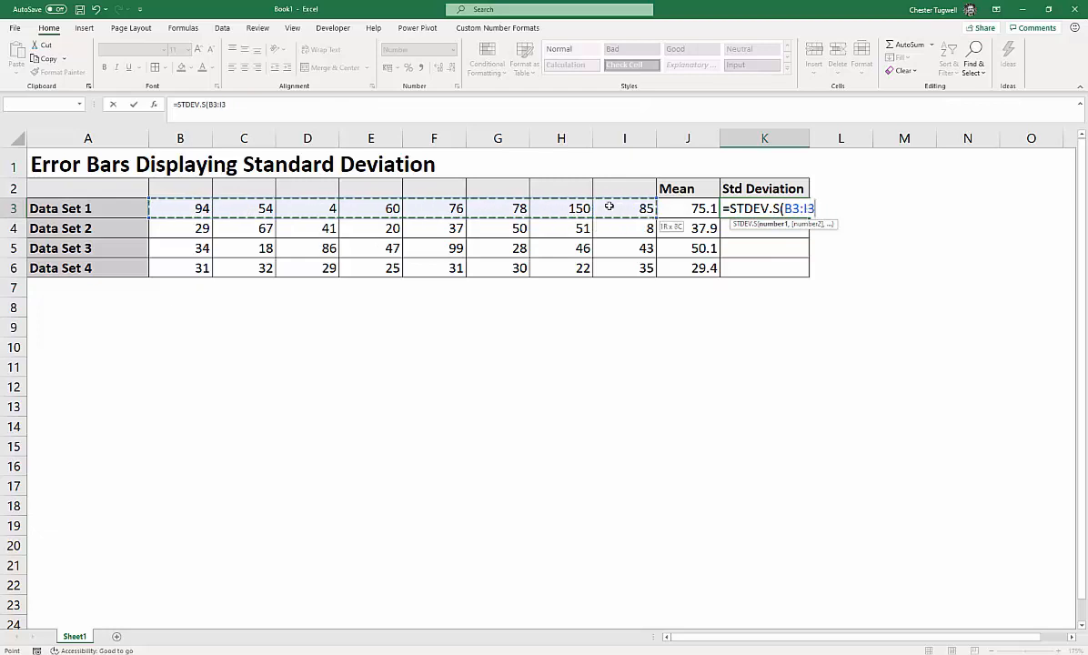
key("Return")
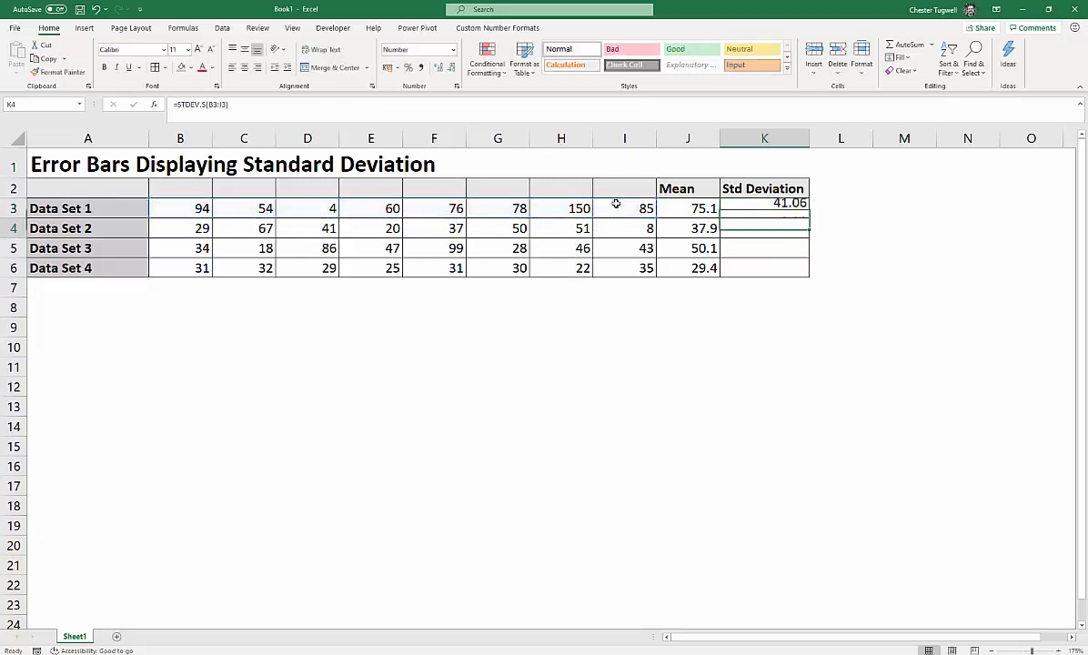
left_click(765, 209)
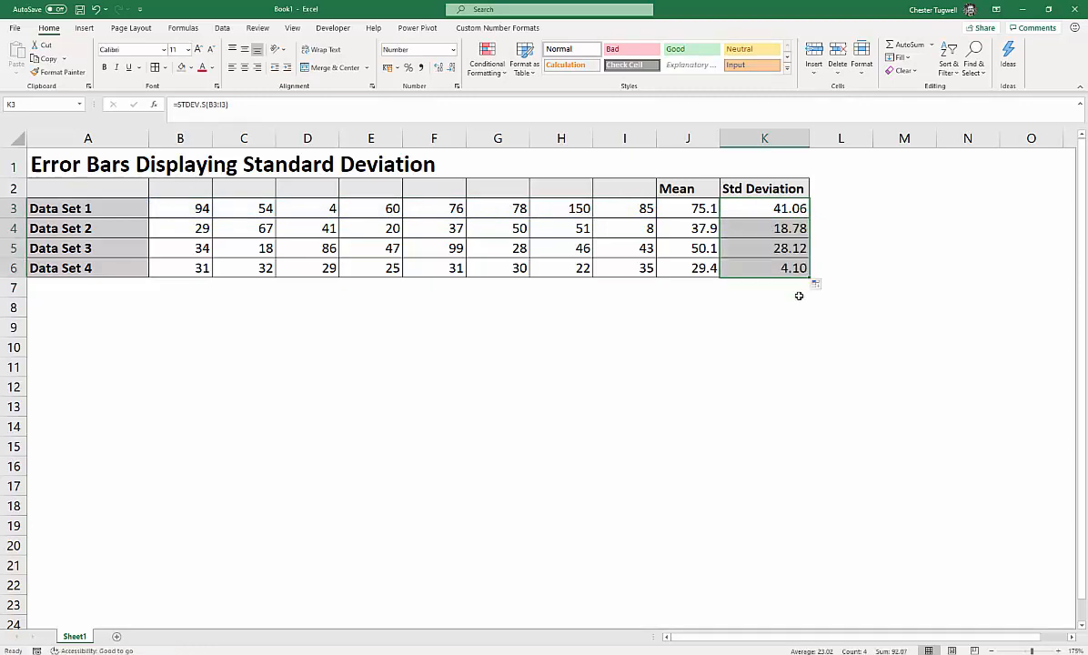
left_click(764, 268)
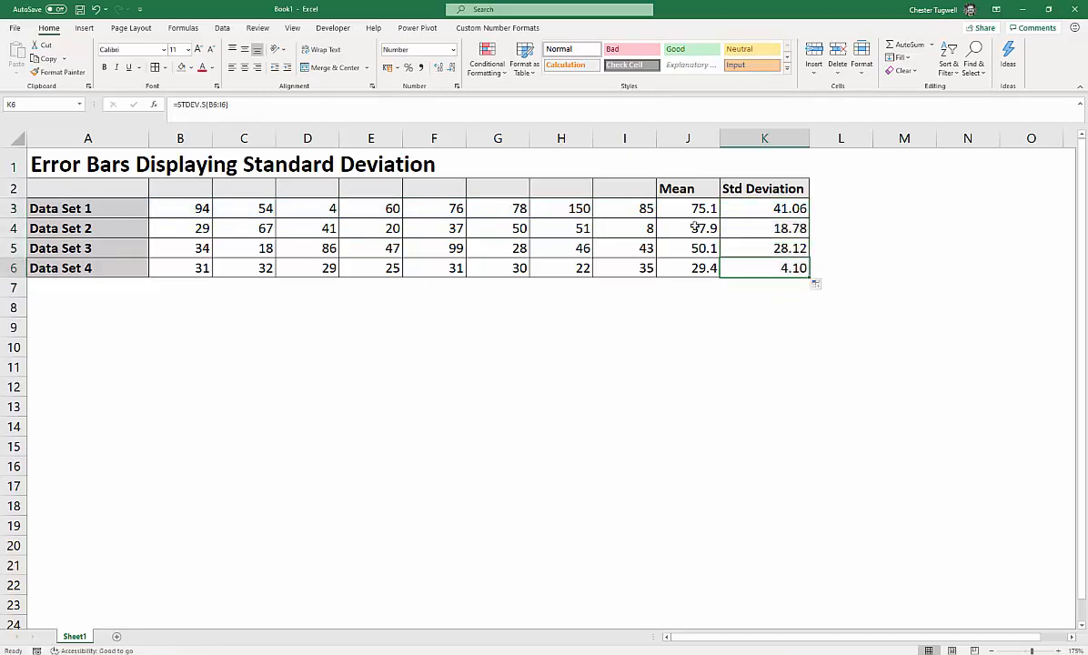
mouse_move(676, 229)
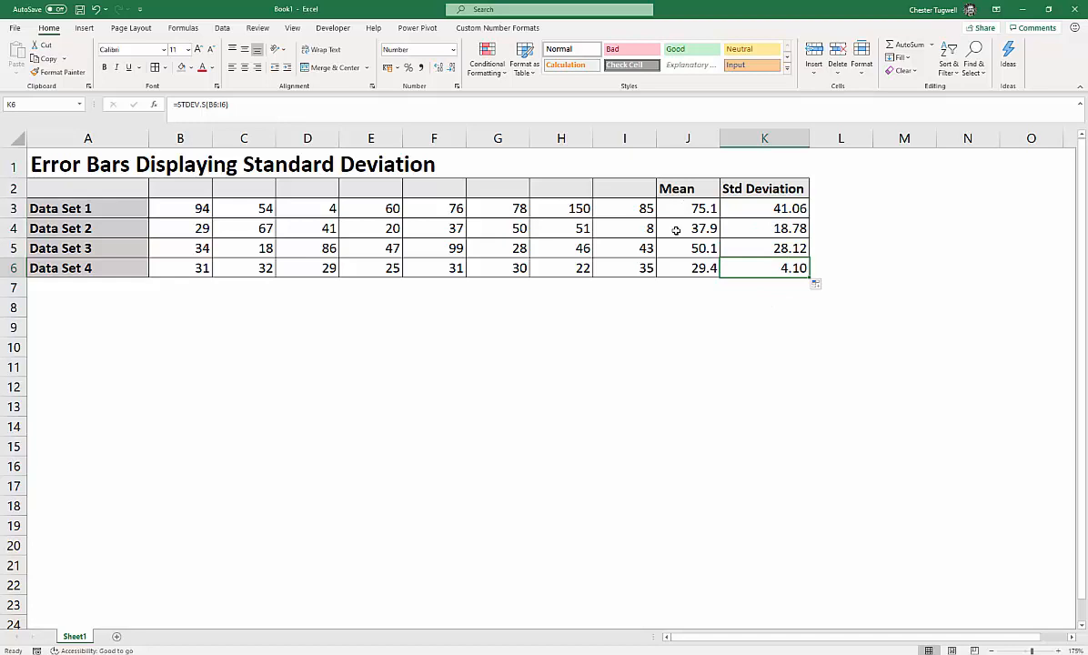
mouse_move(118, 202)
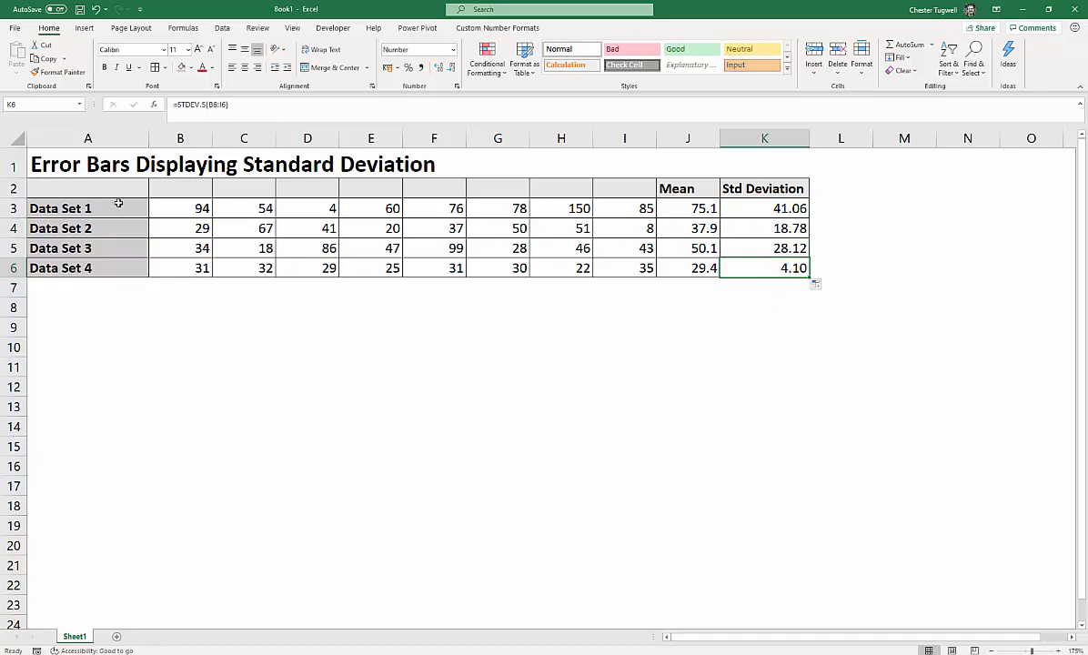
Step: Select the Data Set labels A3:A6 for charting
left_click_drag(87, 207, 87, 228)
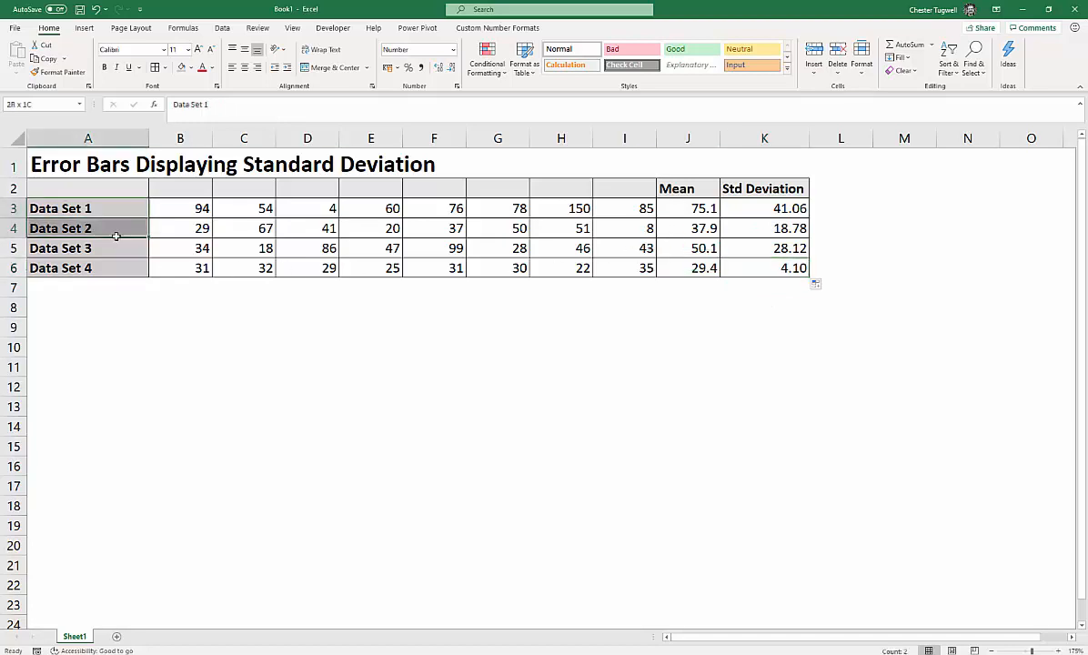
left_click_drag(87, 228, 87, 267)
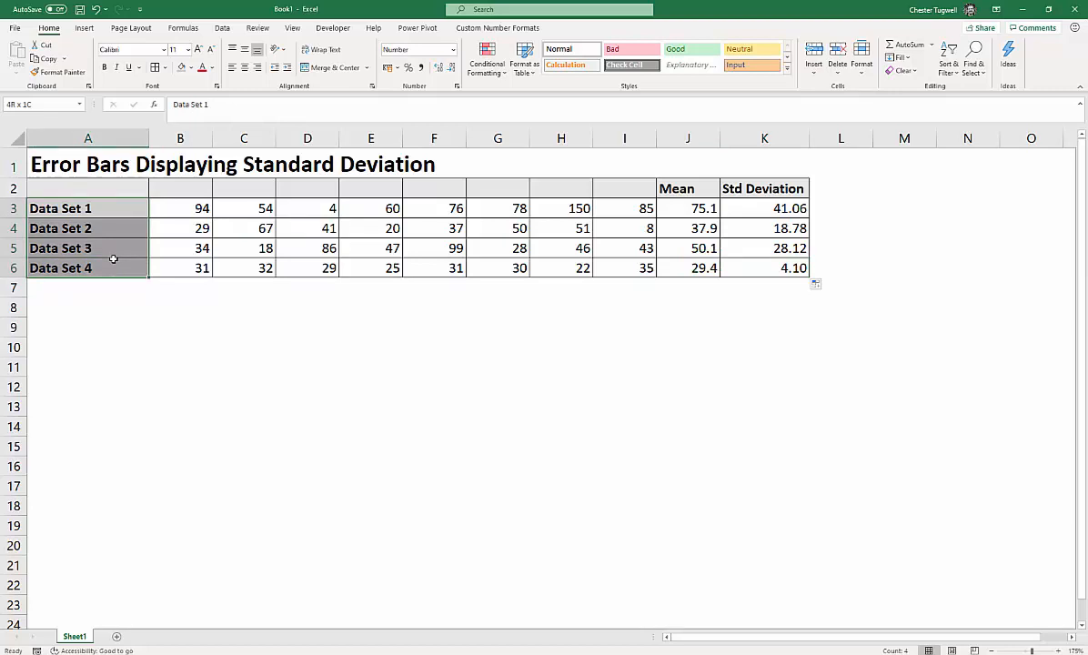
left_click(60, 208)
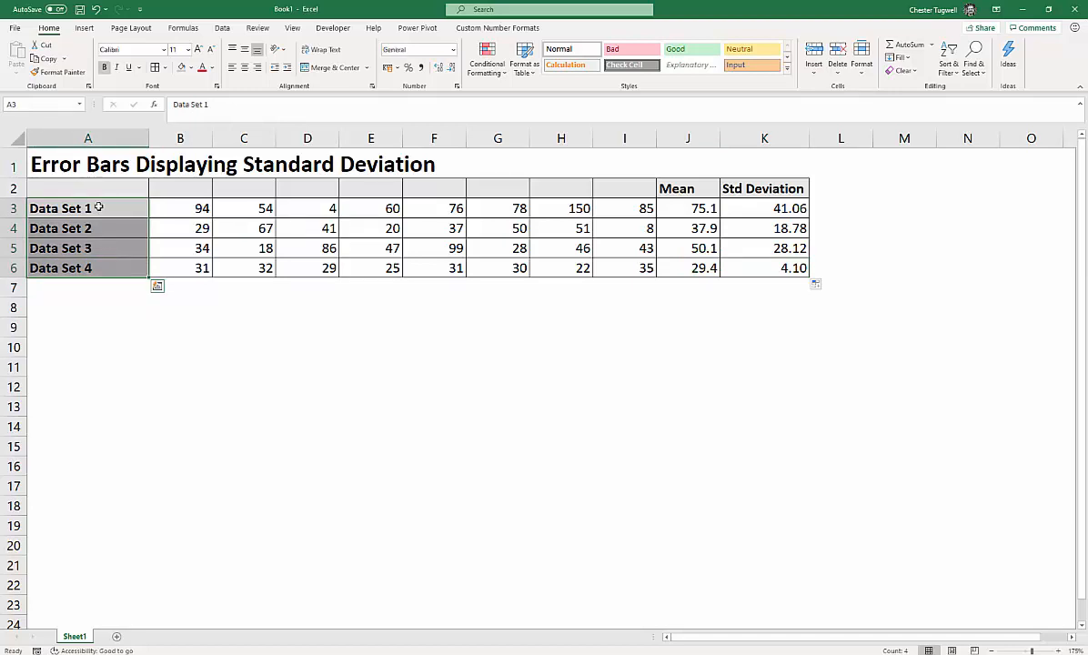
mouse_move(333, 316)
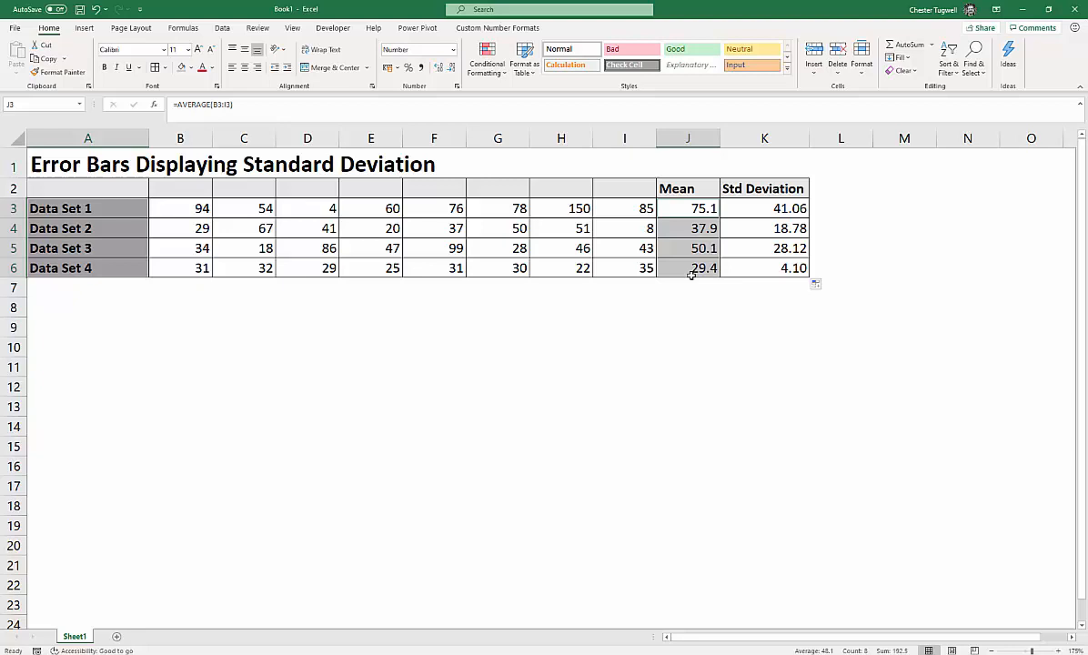
mouse_move(184, 27)
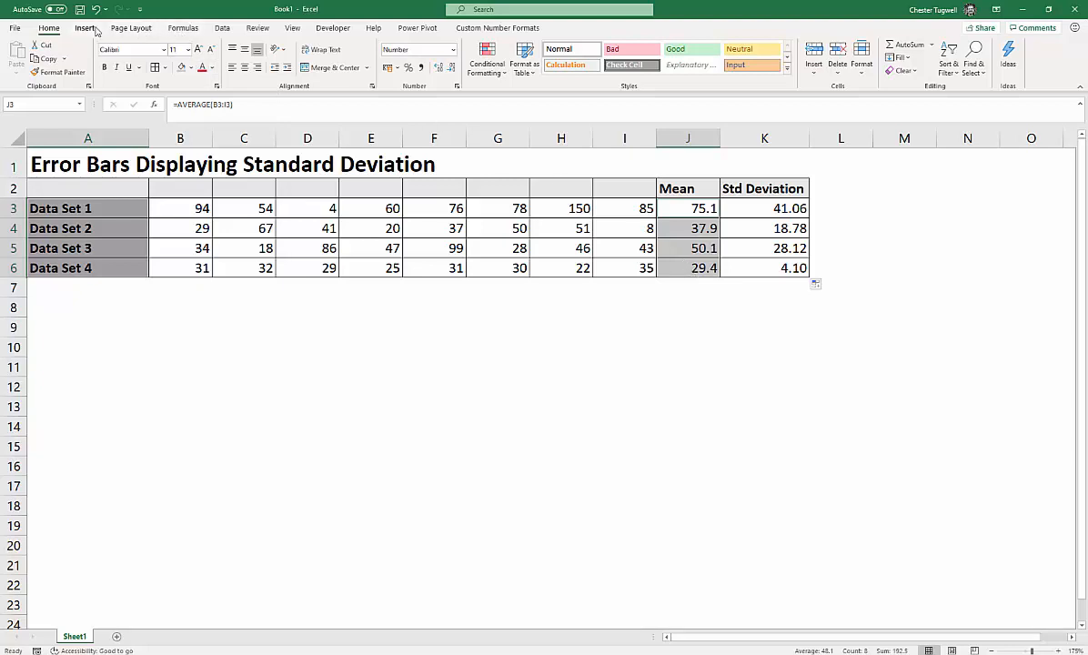
Step: Insert a 2-D Clustered Column chart from the Insert tab
left_click(84, 28)
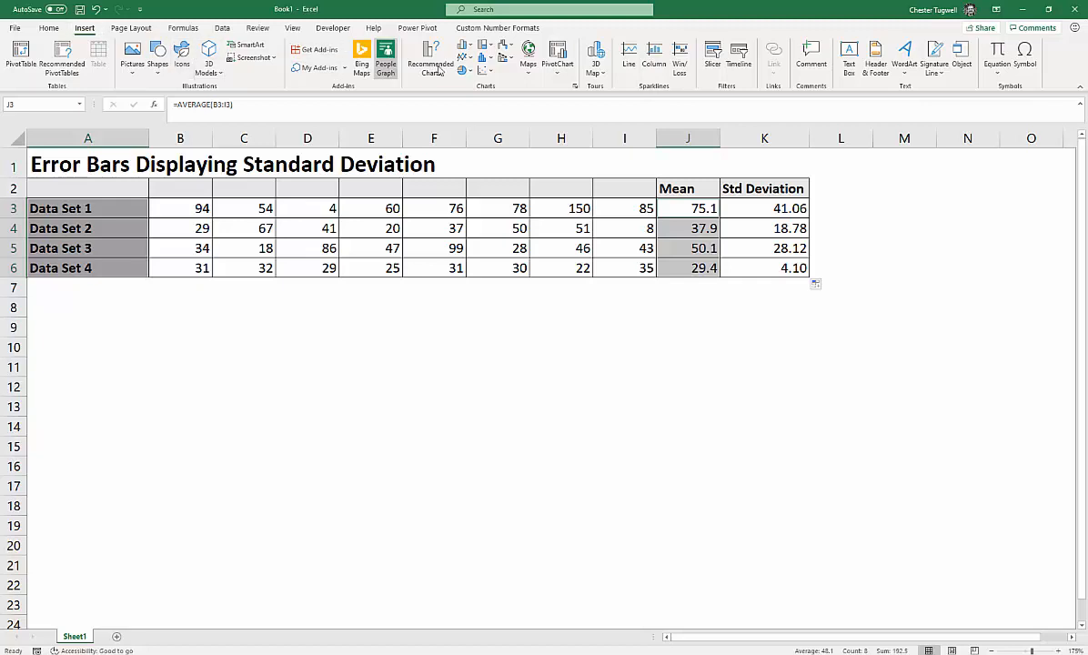
left_click(654, 55)
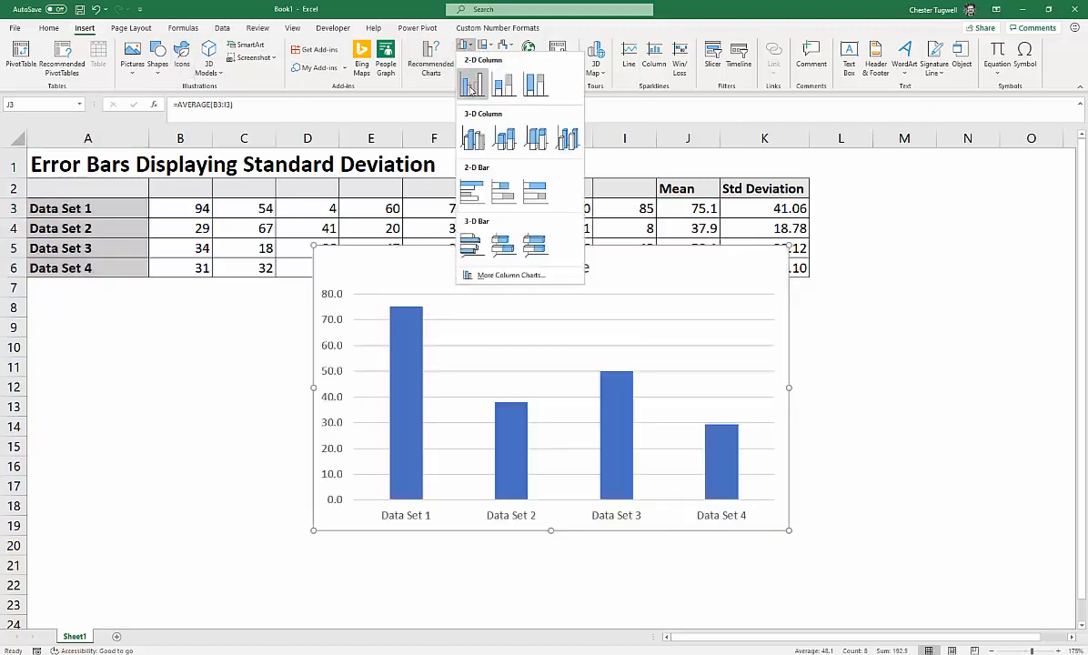
left_click(472, 83)
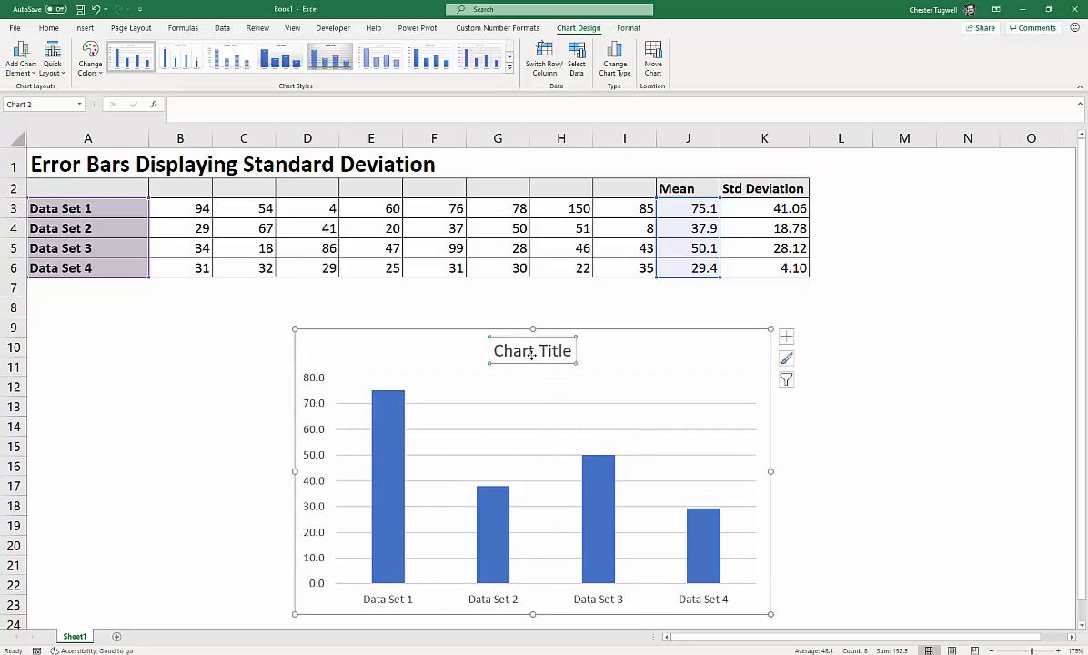
Step: Link the chart title to cell J2 so it reads 'Mean'
left_click(532, 351)
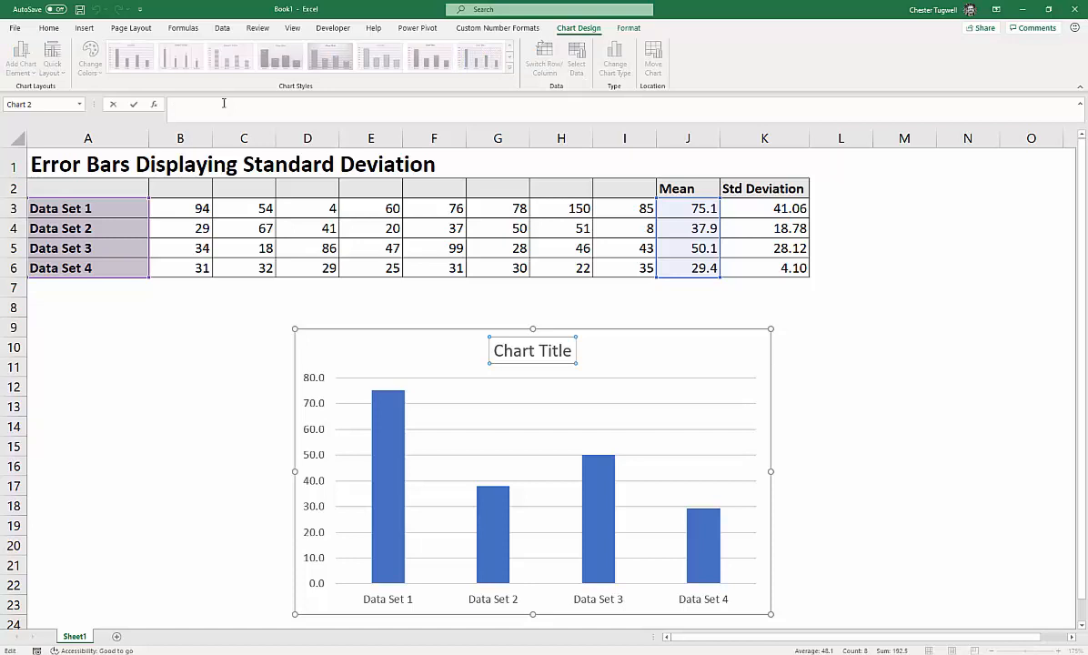
left_click(687, 188)
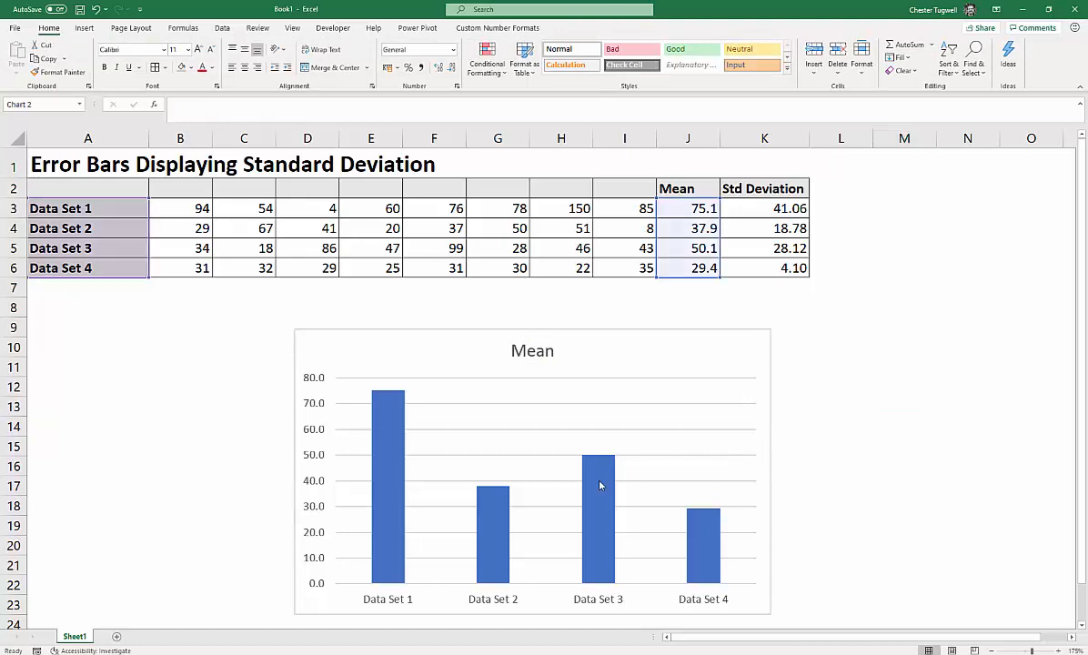
left_click(386, 419)
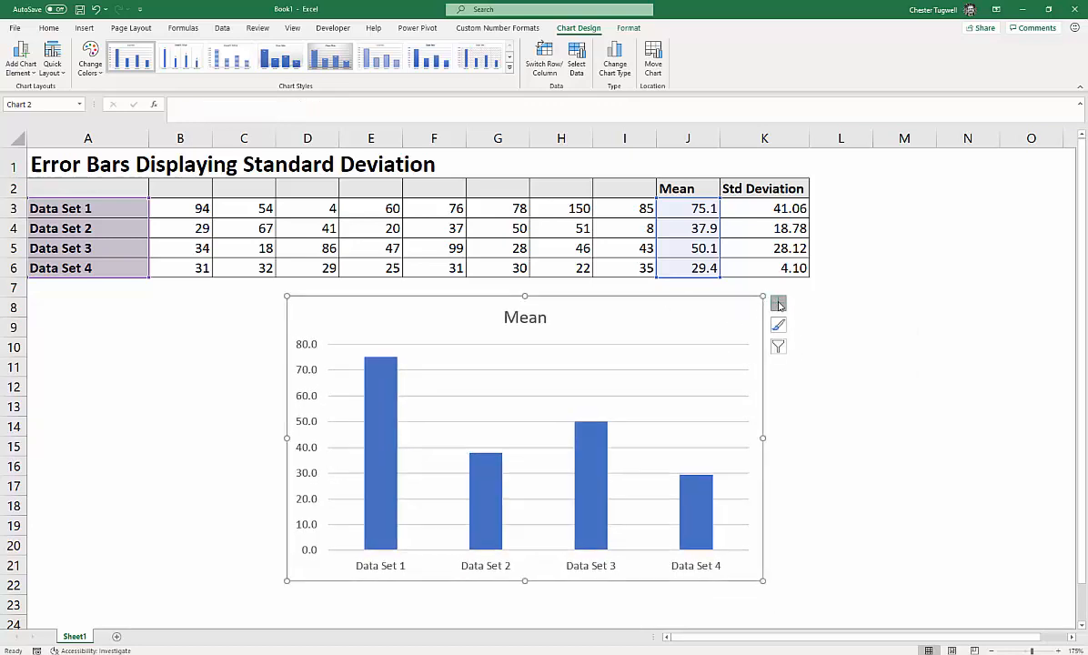
Step: Add error bars via Chart Elements and open their More Options settings
left_click(777, 303)
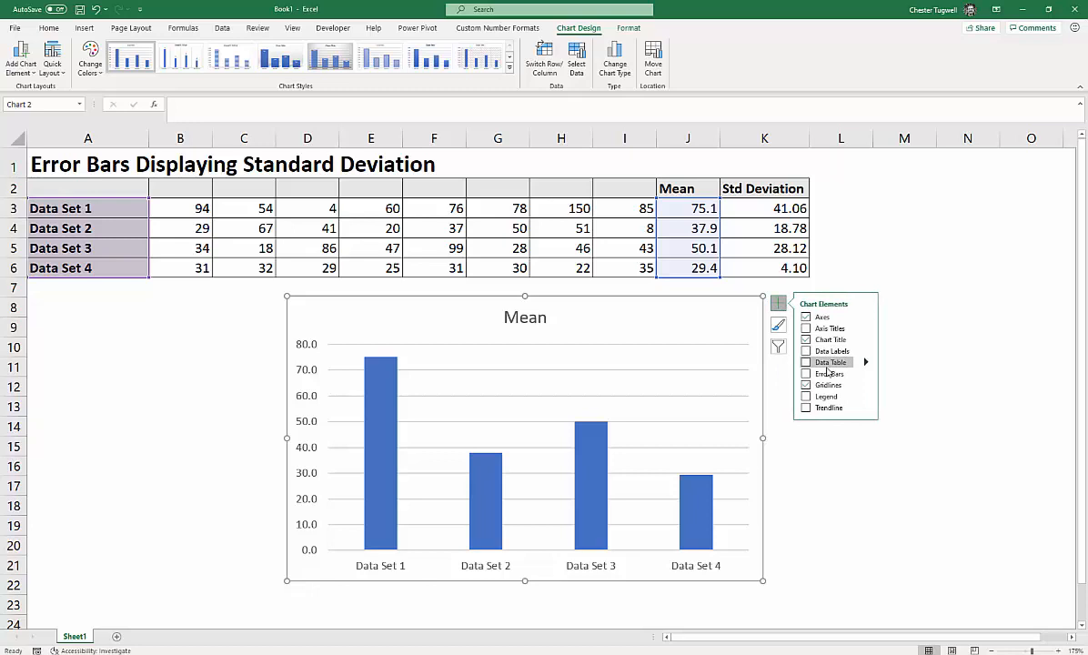
mouse_move(865, 375)
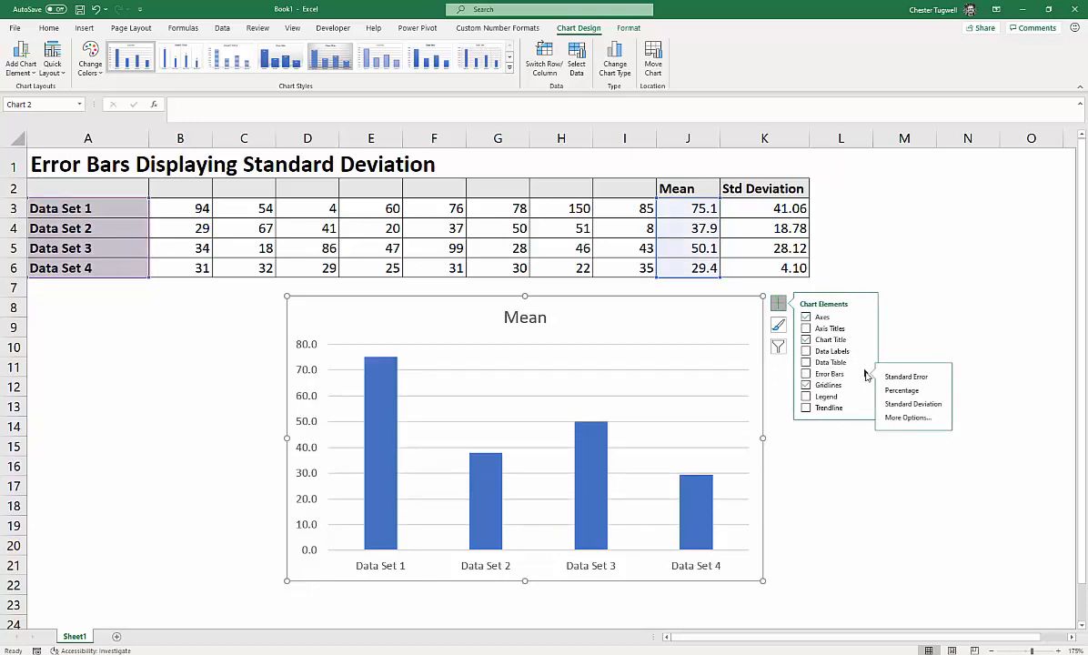
mouse_move(906, 376)
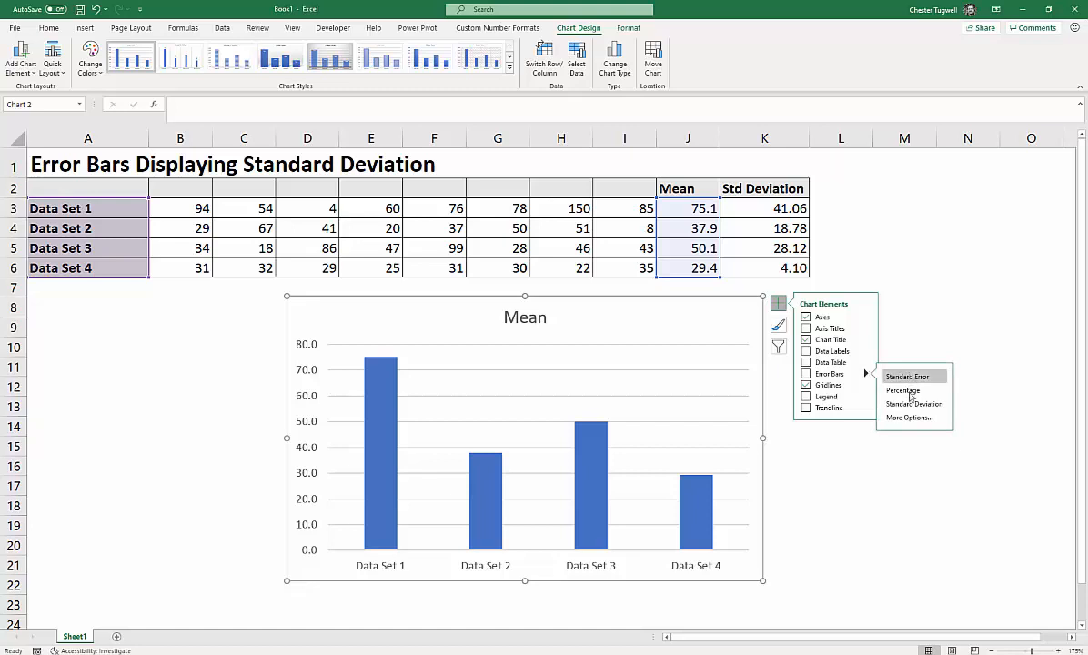
mouse_move(914, 404)
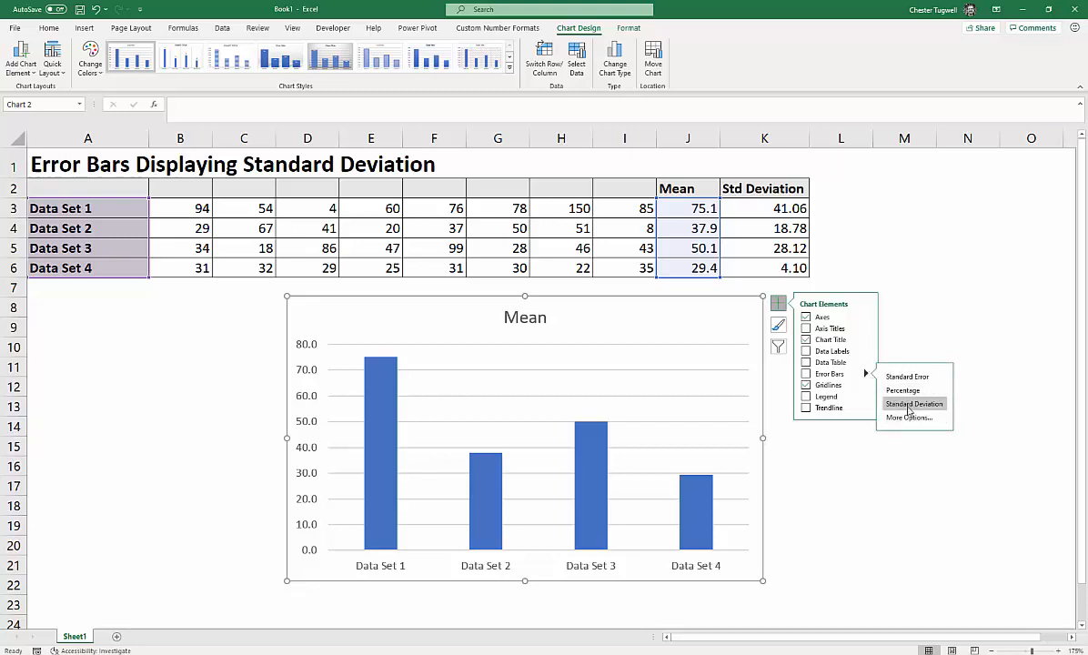
left_click(914, 404)
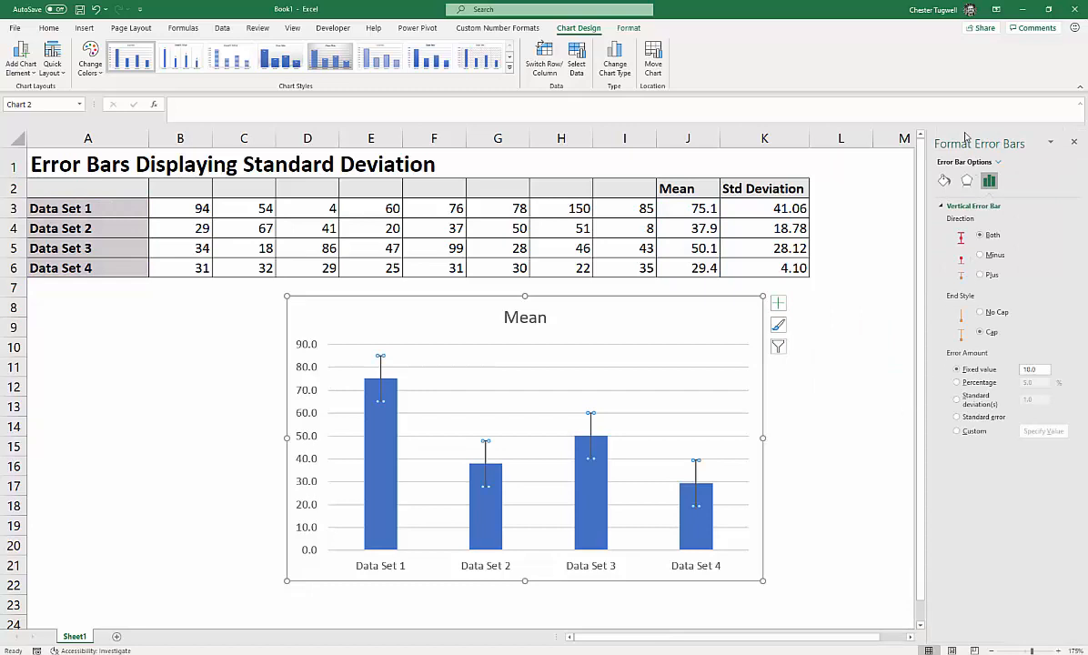
mouse_move(952, 353)
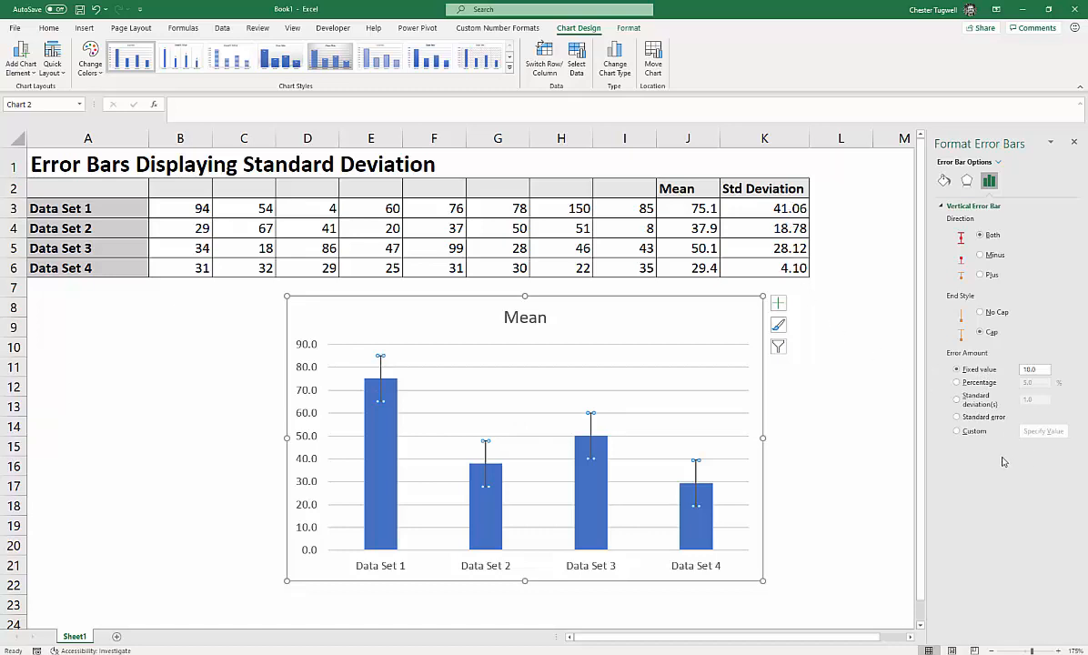
Step: Set the error amount to Custom in Format Error Bars
left_click(956, 430)
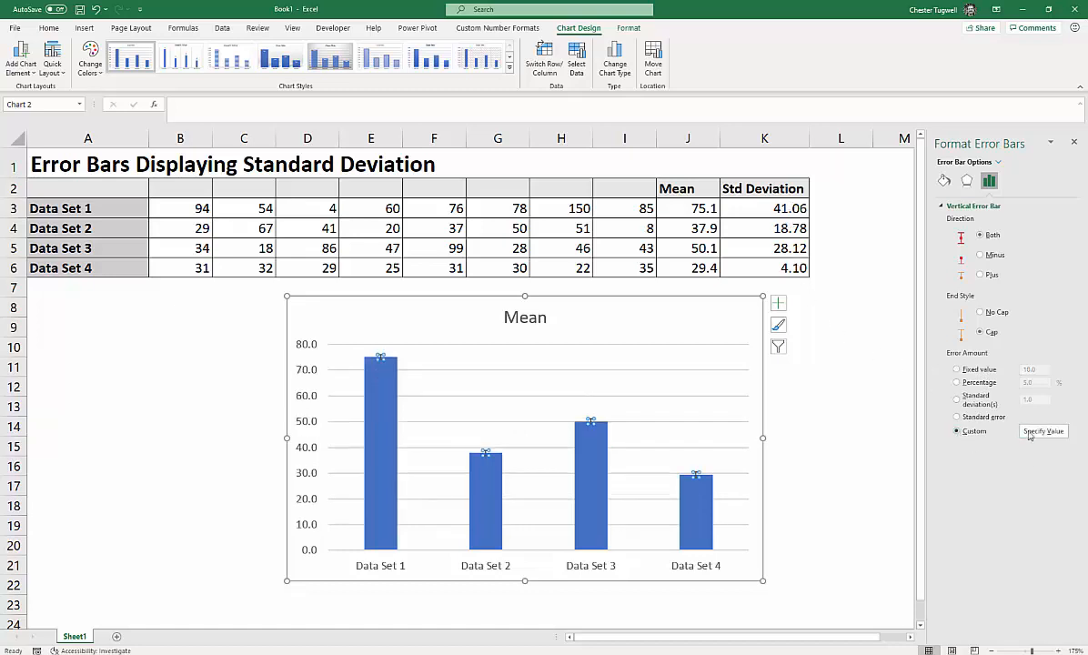
Step: Specify the positive error value as =Sheet1!$K$3:$K$6
left_click(1043, 430)
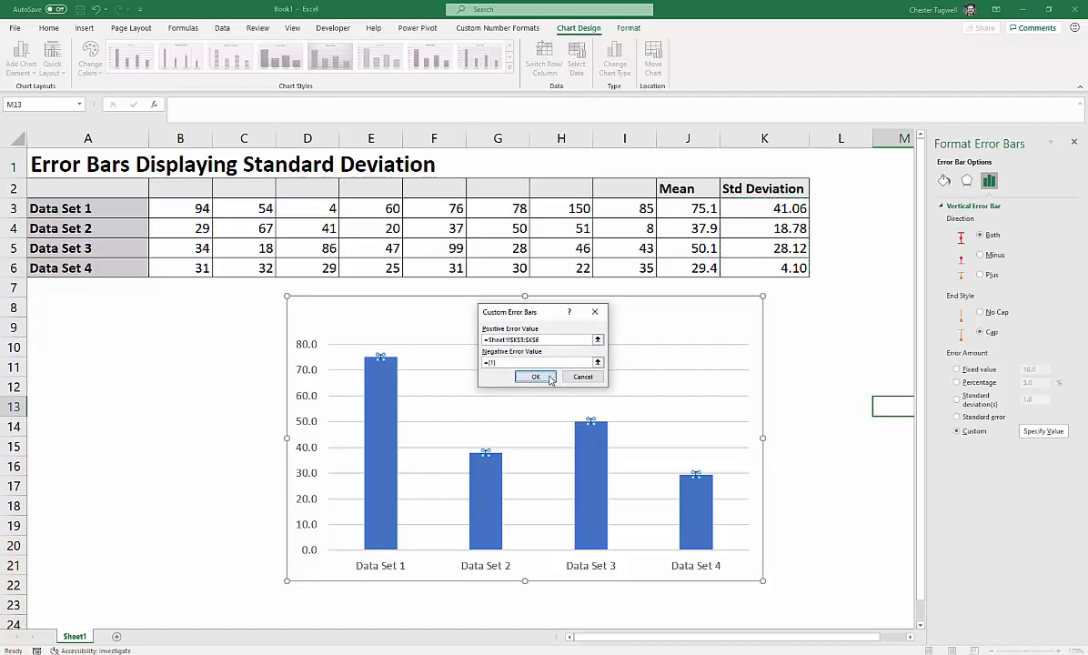
left_click(535, 377)
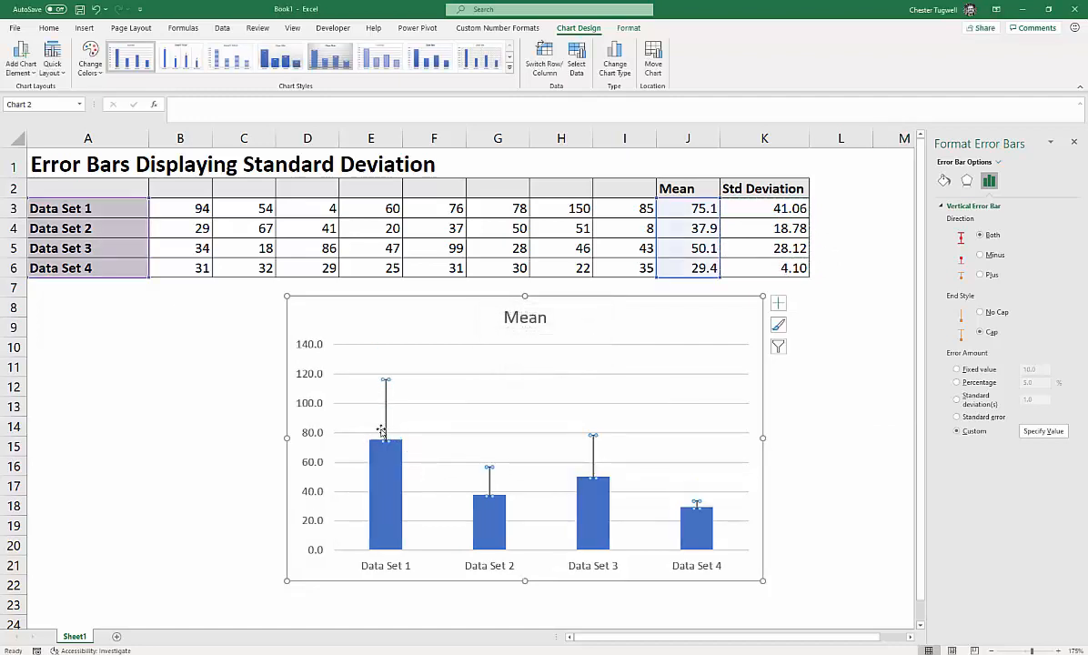
mouse_move(381, 430)
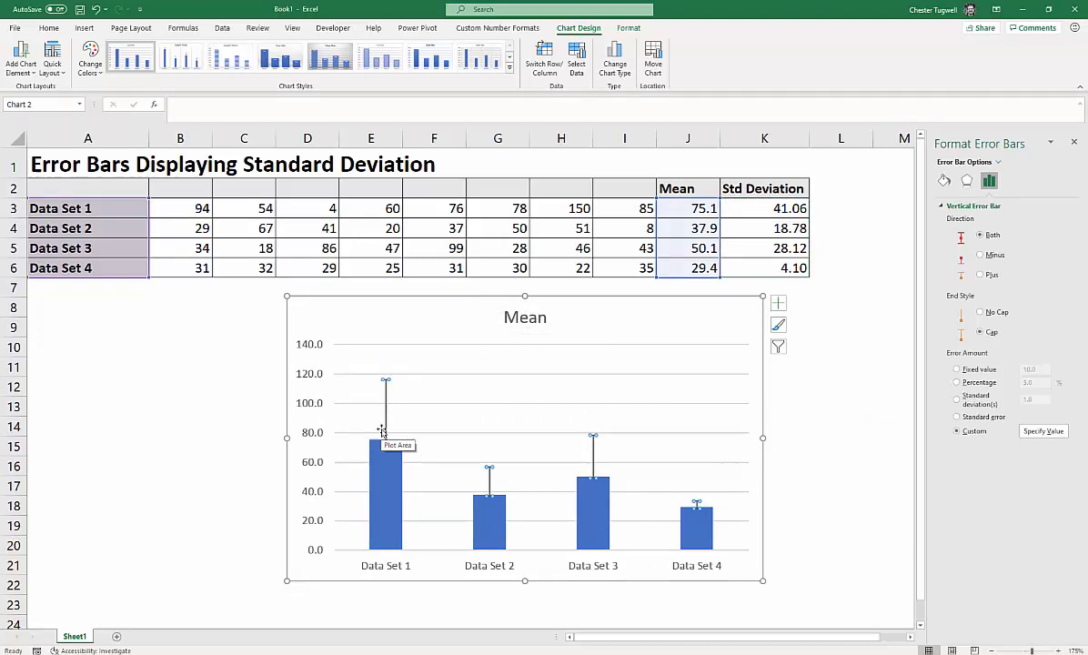